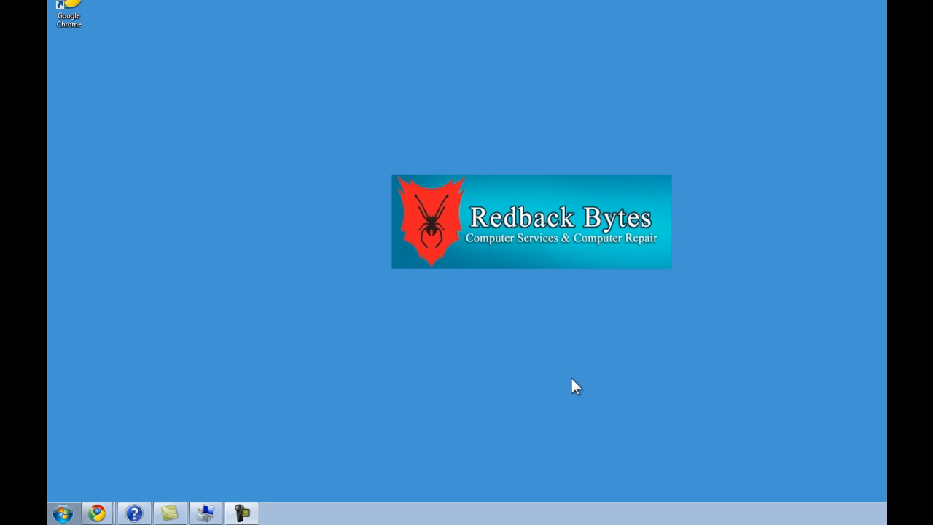
{"action": "mouse_move", "coordinate": [580, 371]}
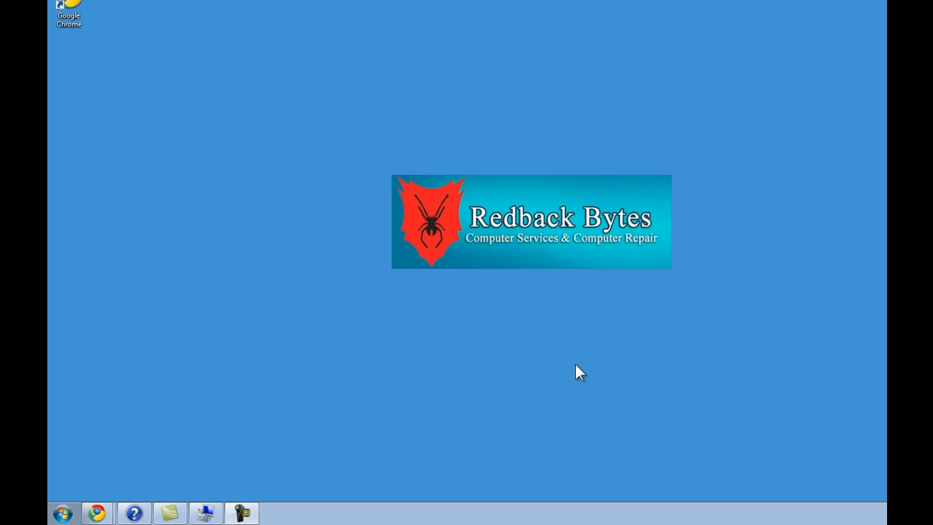
{"action": "mouse_move", "coordinate": [570, 373]}
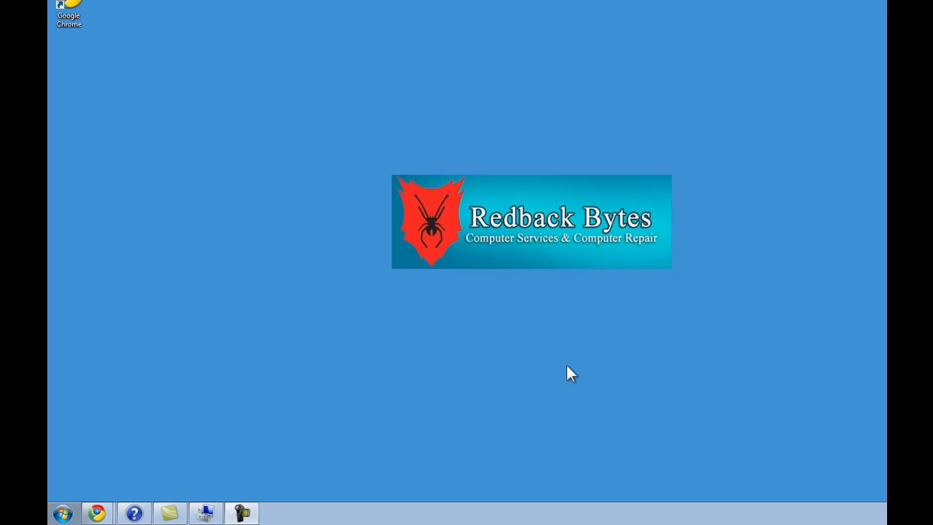
{"action": "mouse_move", "coordinate": [166, 421]}
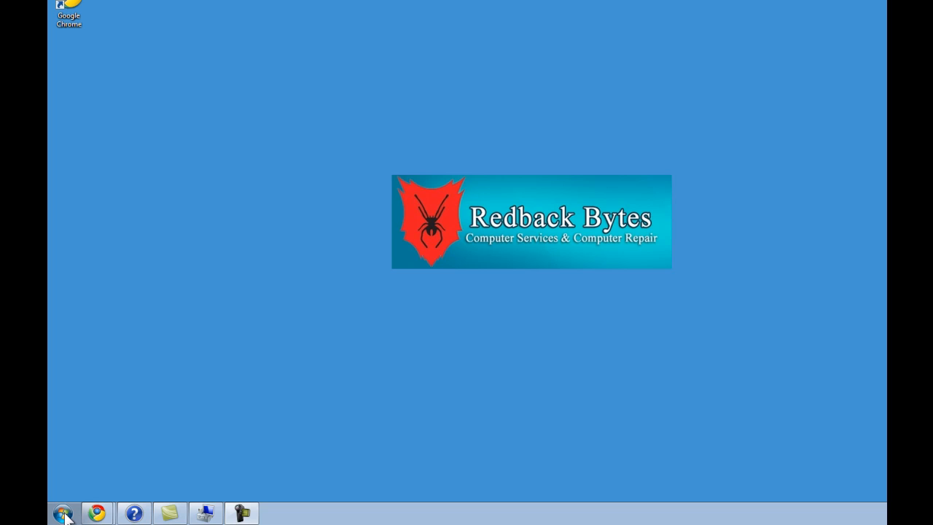
Bring up the management options for this computer from the Start menu.
{"action": "left_click", "coordinate": [65, 513]}
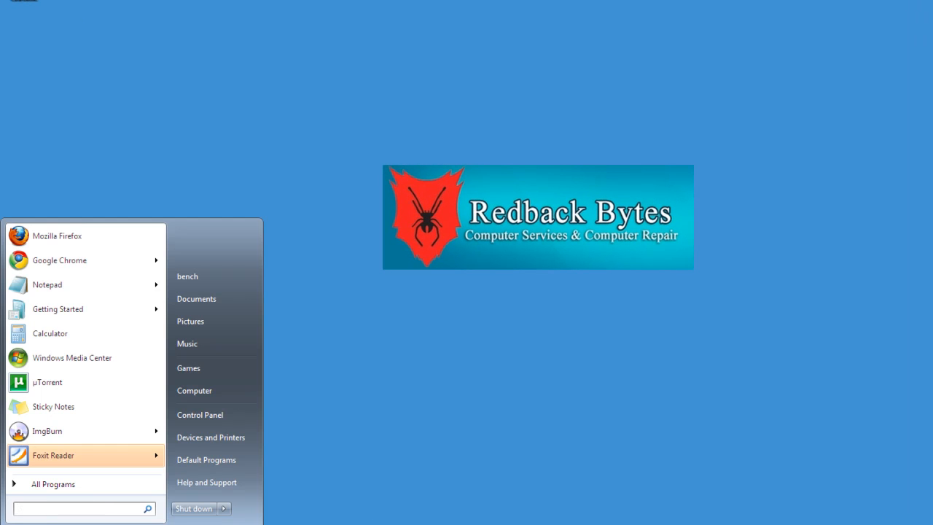
{"action": "mouse_move", "coordinate": [216, 391]}
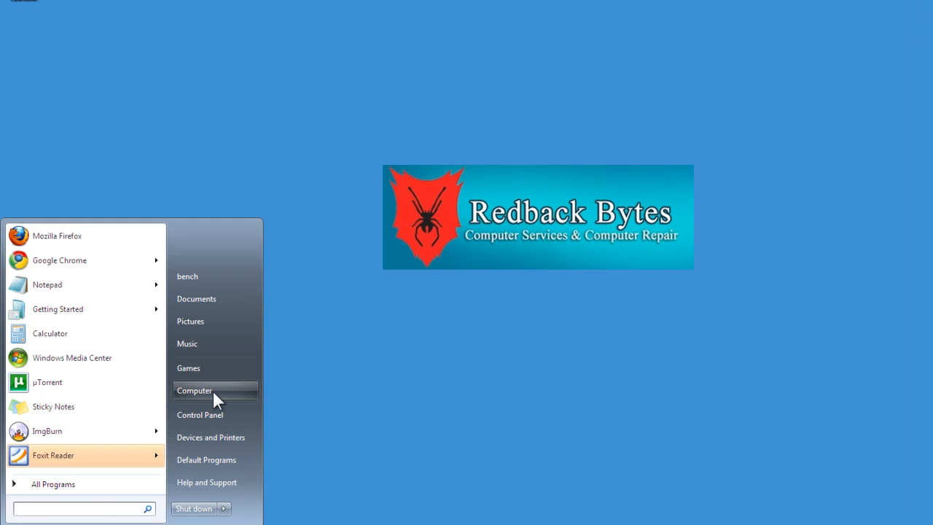
{"action": "right_click", "coordinate": [194, 391]}
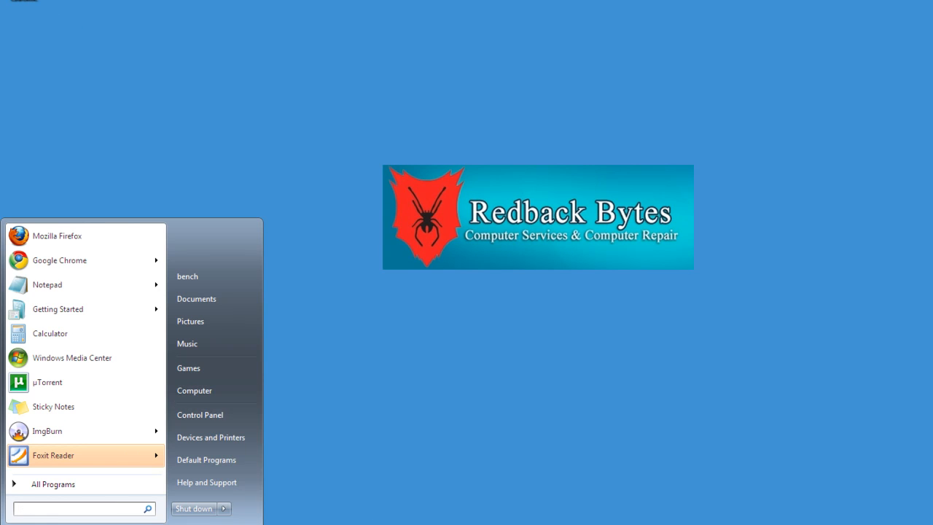
{"action": "mouse_move", "coordinate": [434, 320]}
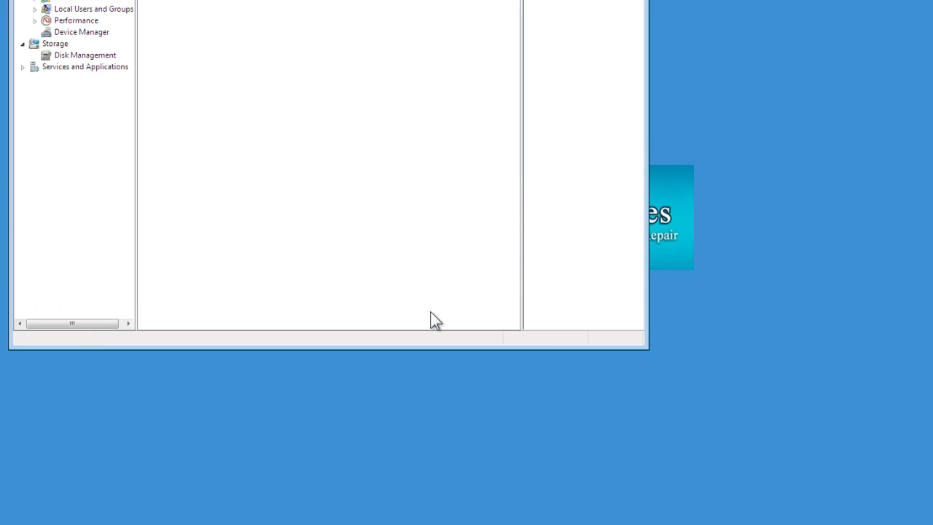
{"action": "mouse_move", "coordinate": [159, 74]}
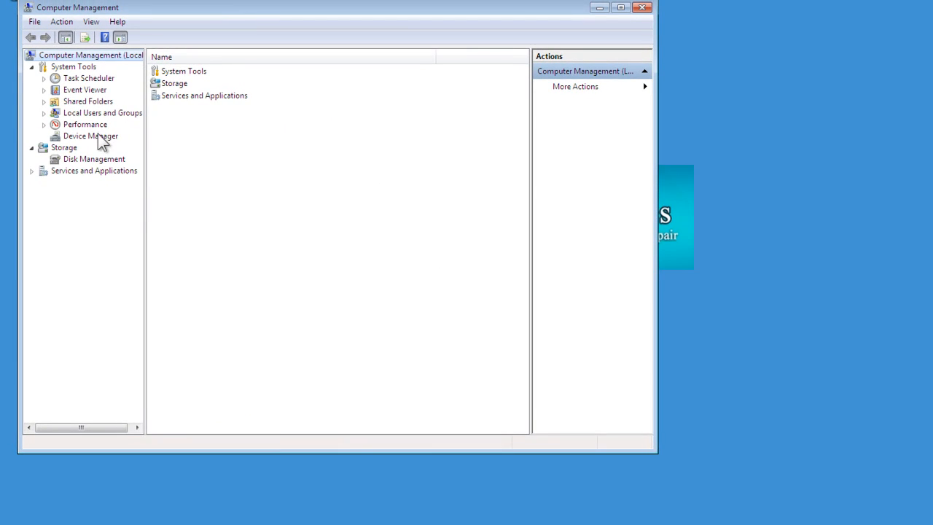
Show Disk Management with the volumes, Disk 0, Disk 1 and CD-ROM 0.
{"action": "left_click", "coordinate": [93, 159]}
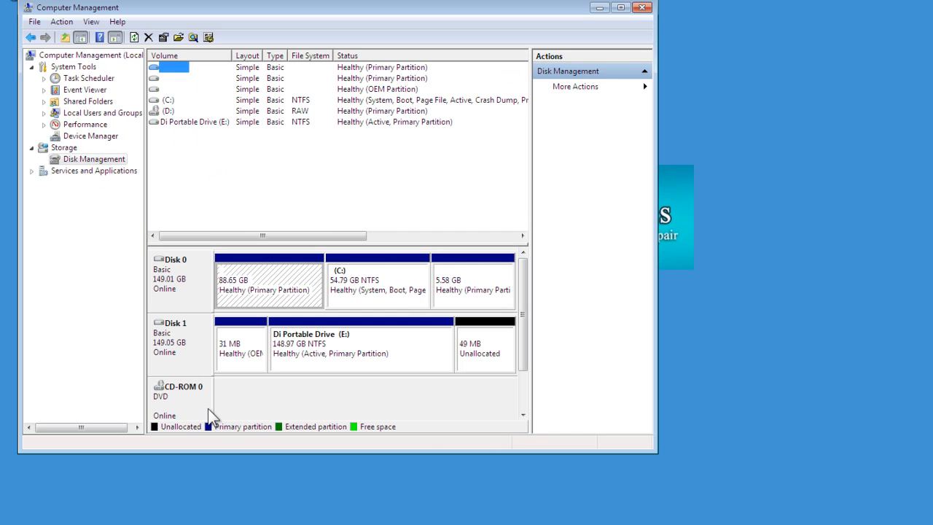
{"action": "mouse_move", "coordinate": [245, 348]}
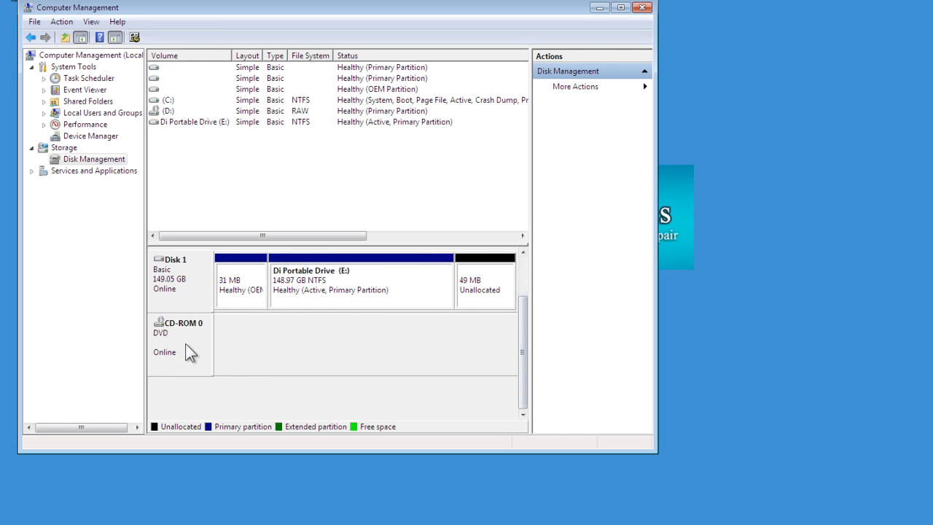
{"action": "mouse_move", "coordinate": [213, 361]}
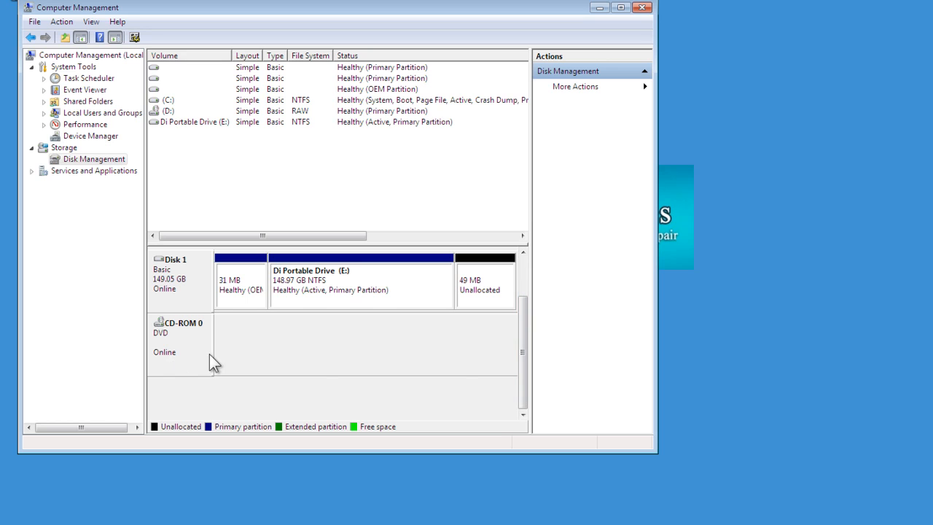
{"action": "mouse_move", "coordinate": [201, 347]}
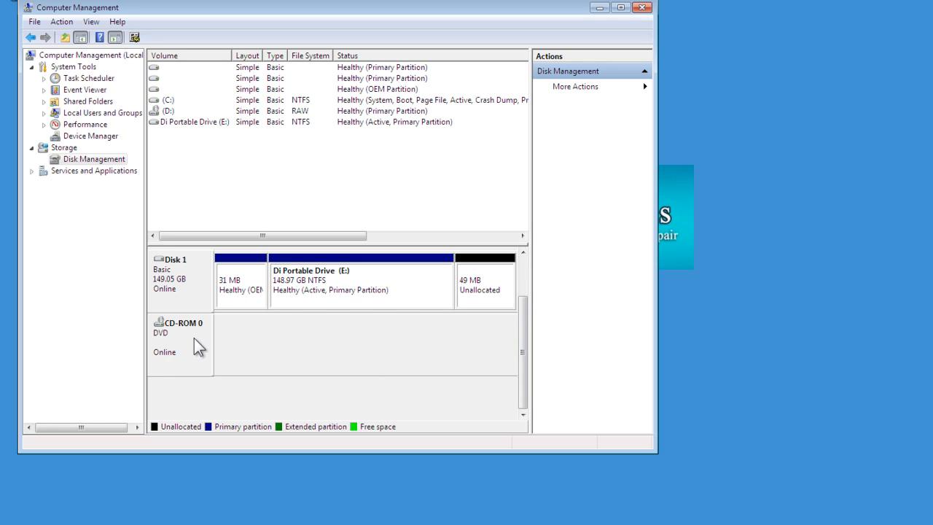
Choose J as the new drive letter for the CD-ROM 0 drive D:, without applying yet.
{"action": "right_click", "coordinate": [178, 339]}
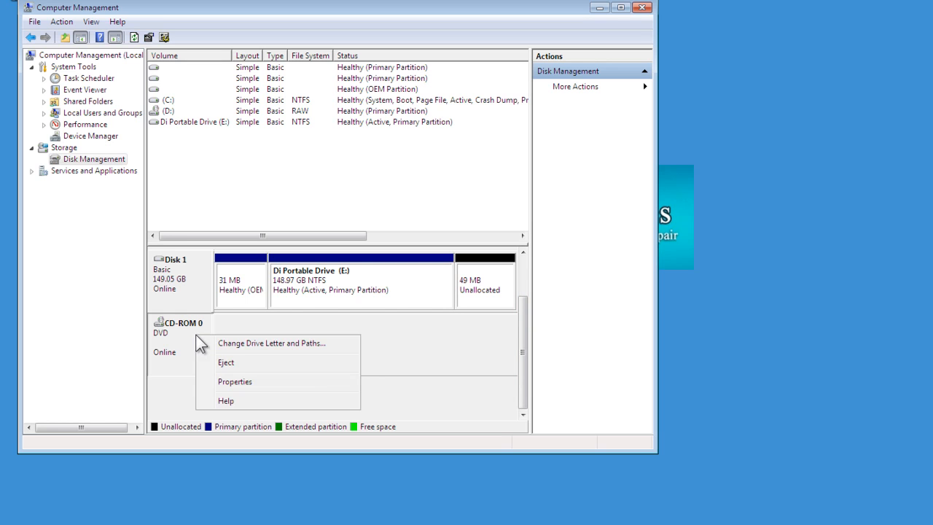
{"action": "left_click", "coordinate": [271, 342]}
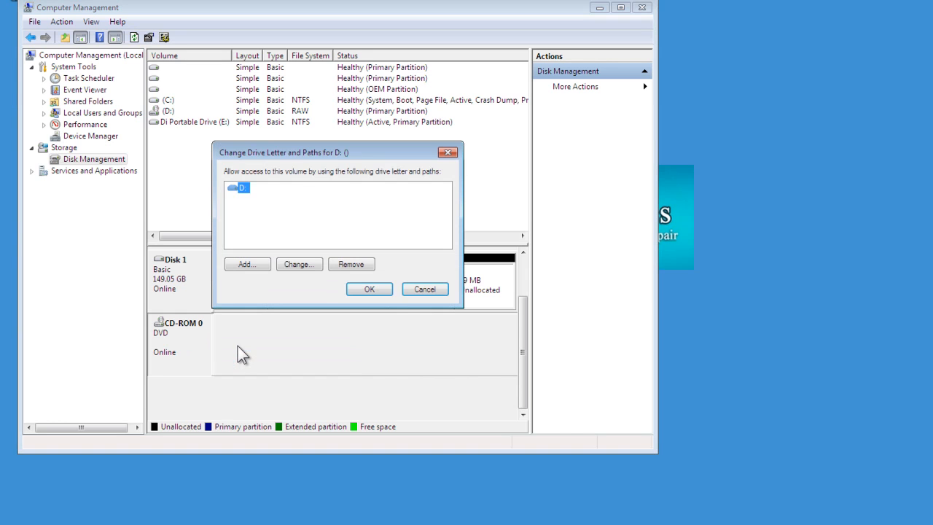
{"action": "mouse_move", "coordinate": [230, 201]}
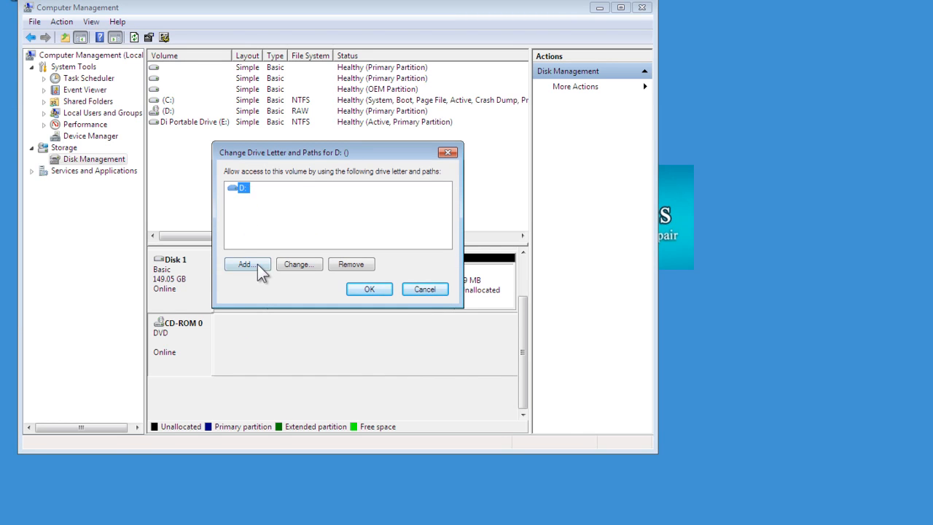
{"action": "left_click", "coordinate": [246, 264]}
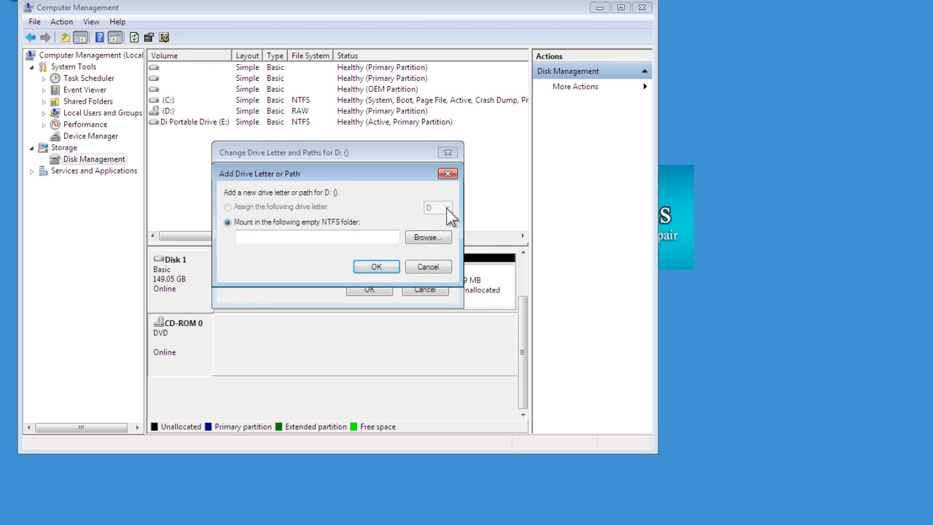
{"action": "mouse_move", "coordinate": [386, 230]}
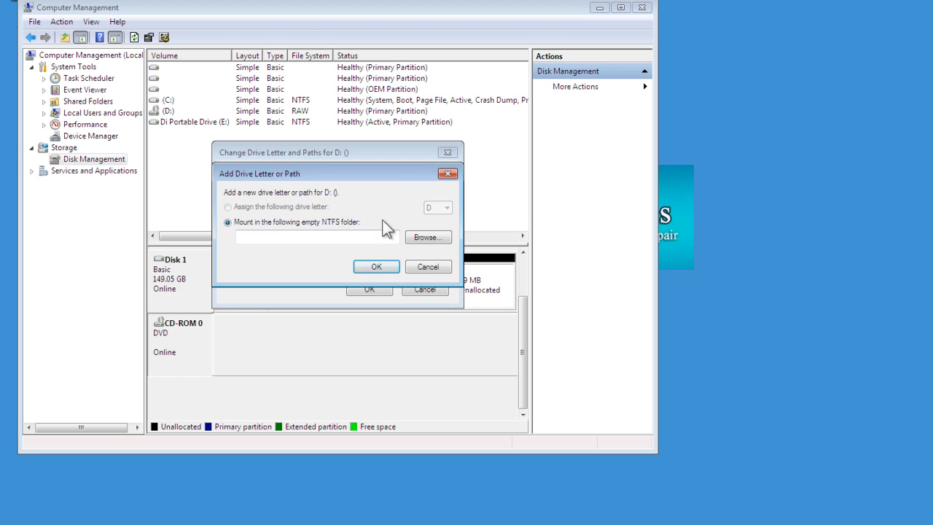
{"action": "left_click", "coordinate": [429, 266]}
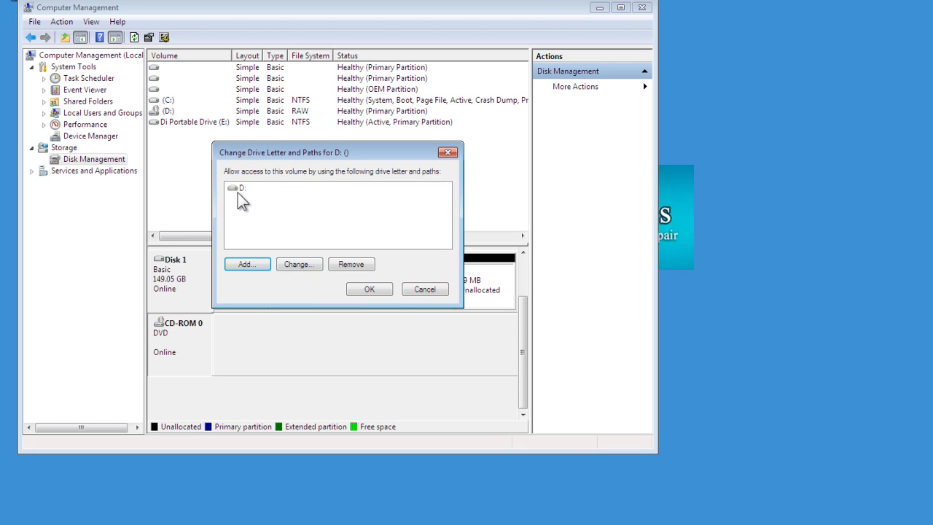
{"action": "mouse_move", "coordinate": [255, 201]}
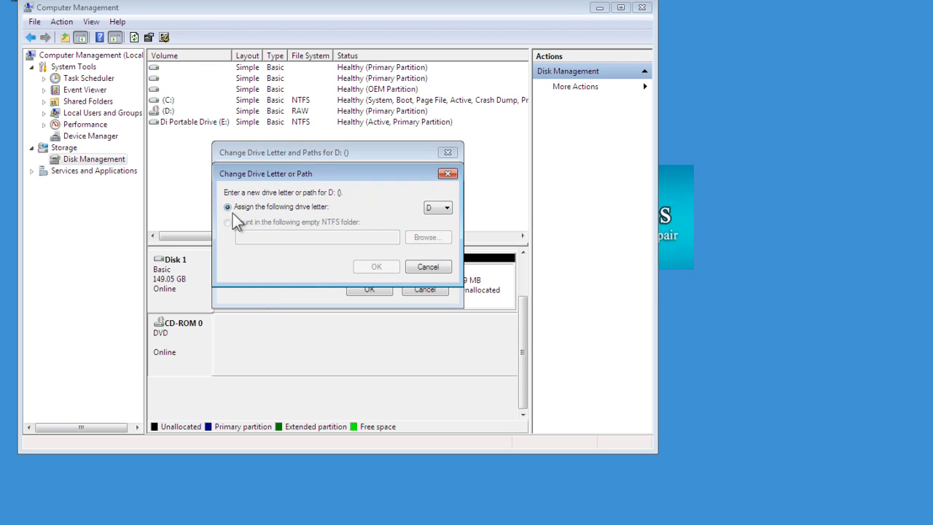
{"action": "left_click", "coordinate": [446, 207]}
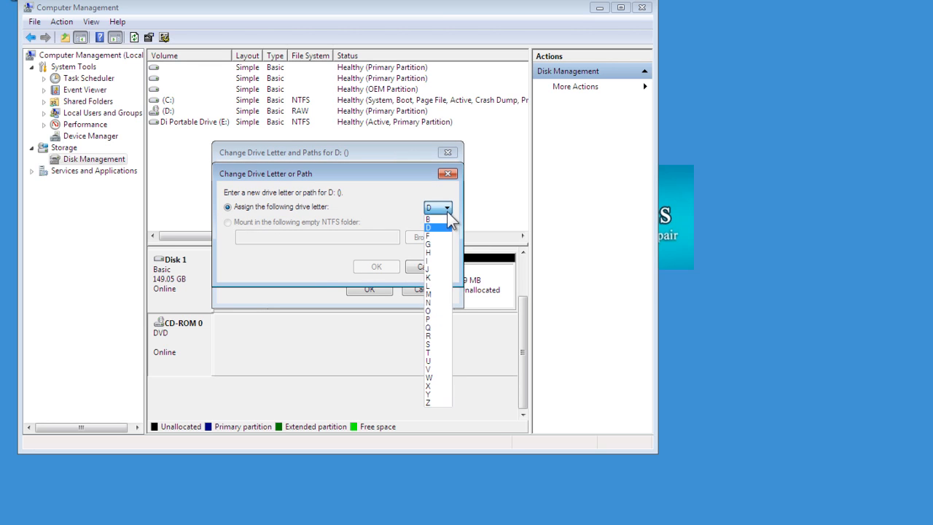
{"action": "mouse_move", "coordinate": [437, 268]}
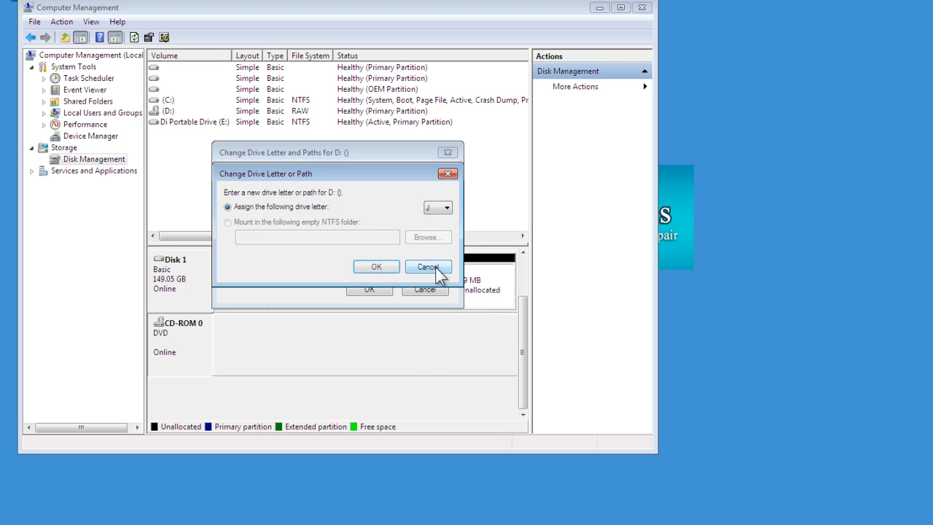
Confirm the change so the CD-ROM drive appears as J: in the volume list.
{"action": "left_click", "coordinate": [376, 265]}
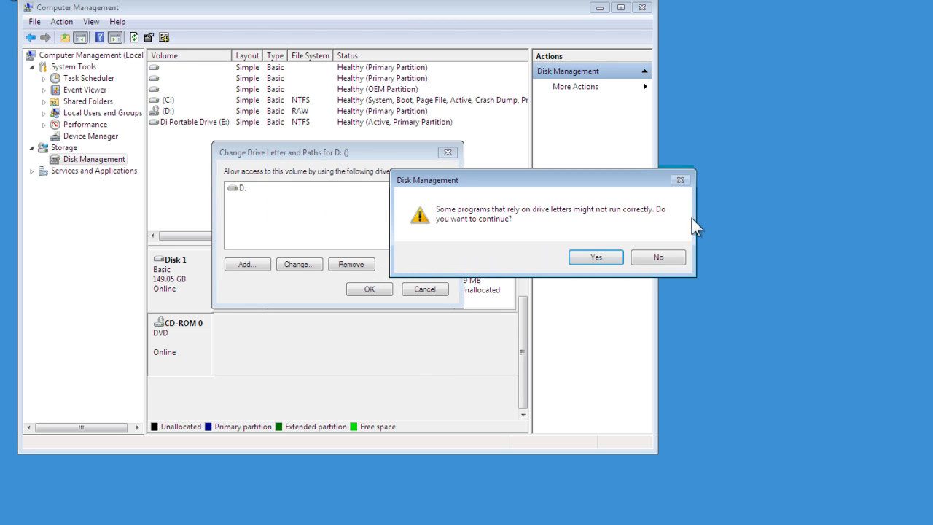
{"action": "left_click", "coordinate": [594, 256]}
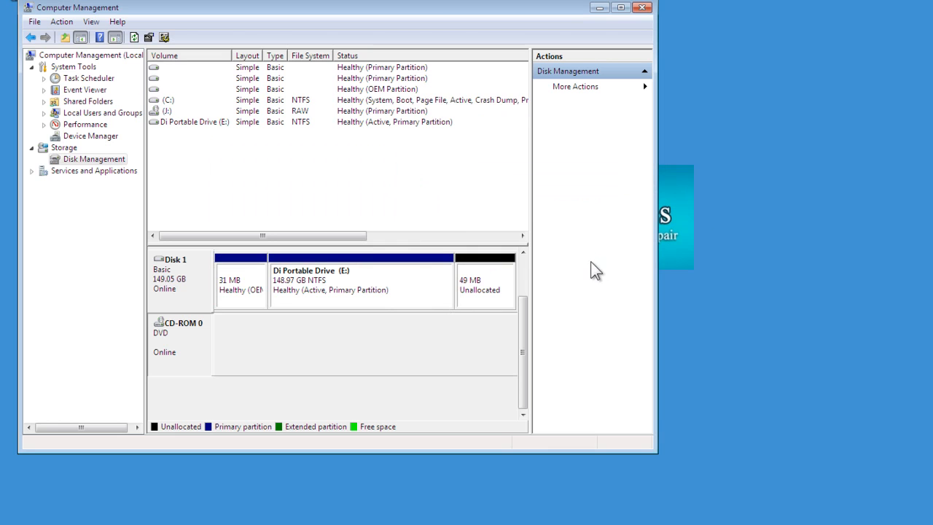
{"action": "mouse_move", "coordinate": [425, 406]}
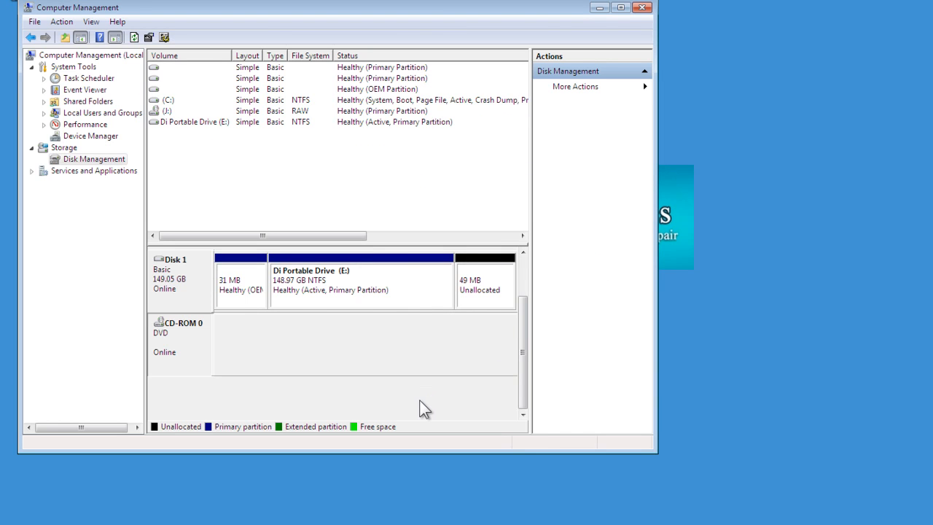
{"action": "mouse_move", "coordinate": [366, 301]}
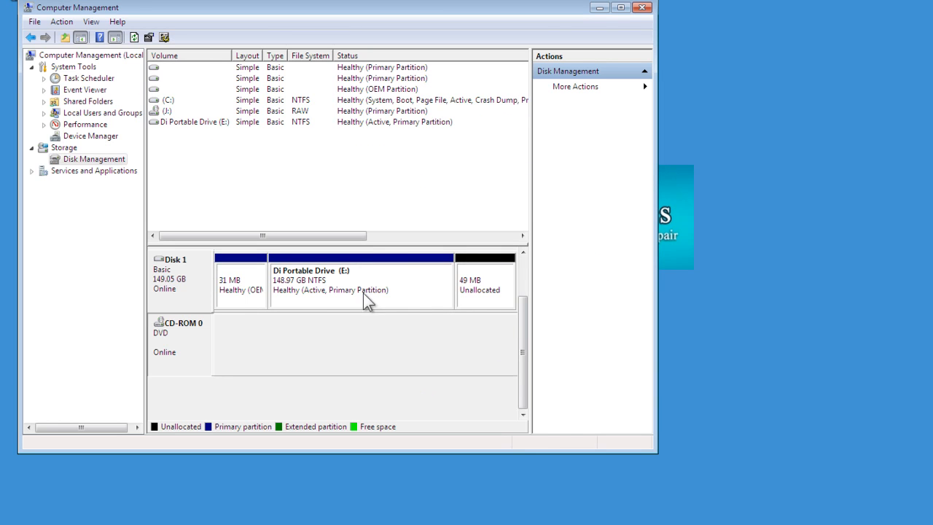
{"action": "left_click", "coordinate": [33, 22]}
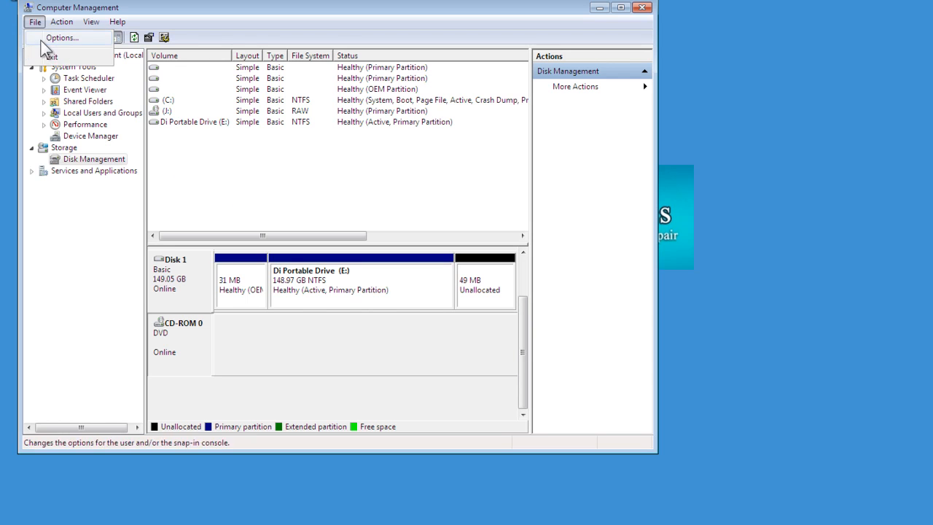